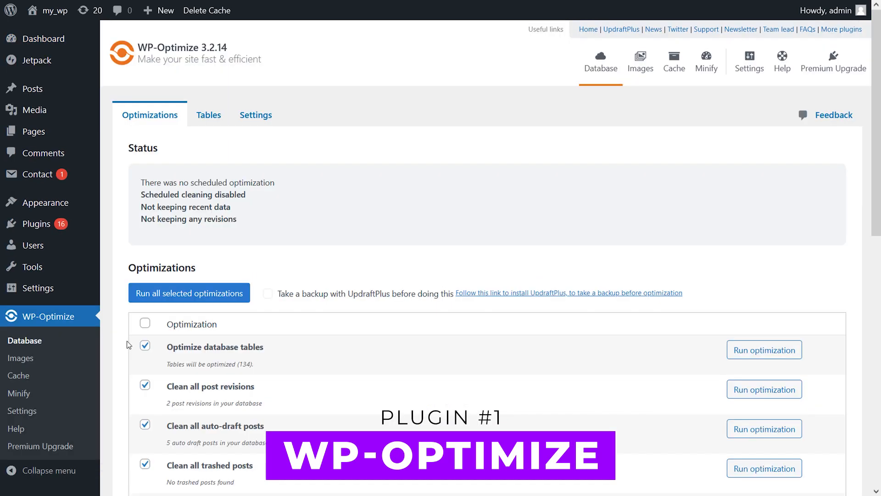
# Run WP-Optimize's selected optimizations to clear all post revisions and auto-draft posts
pyautogui.scroll(-3)
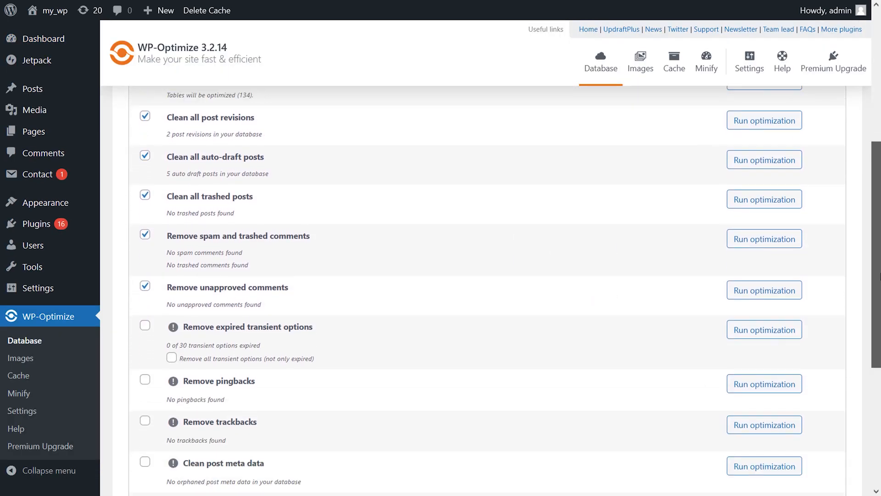
pyautogui.scroll(-3)
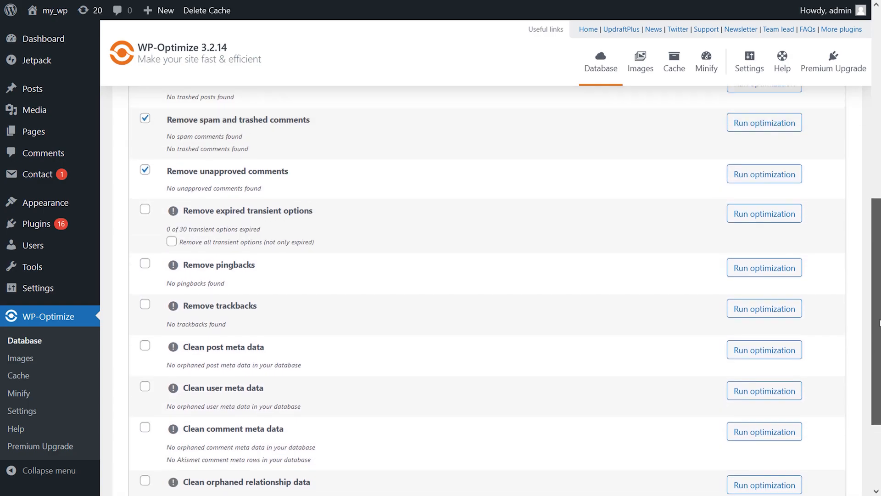
pyautogui.scroll(3)
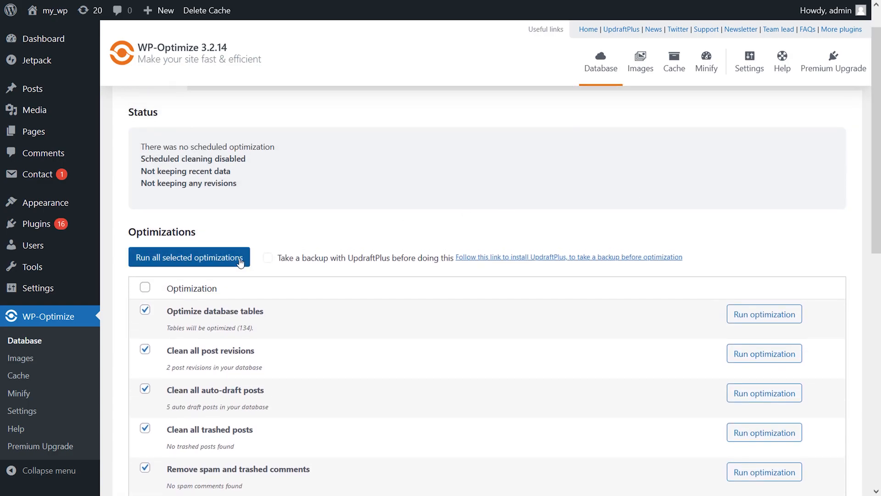
pyautogui.click(189, 257)
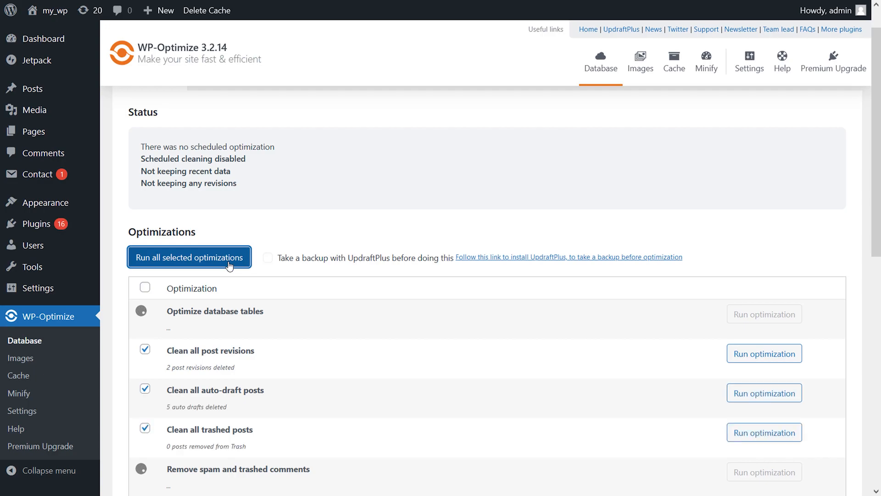
pyautogui.click(190, 257)
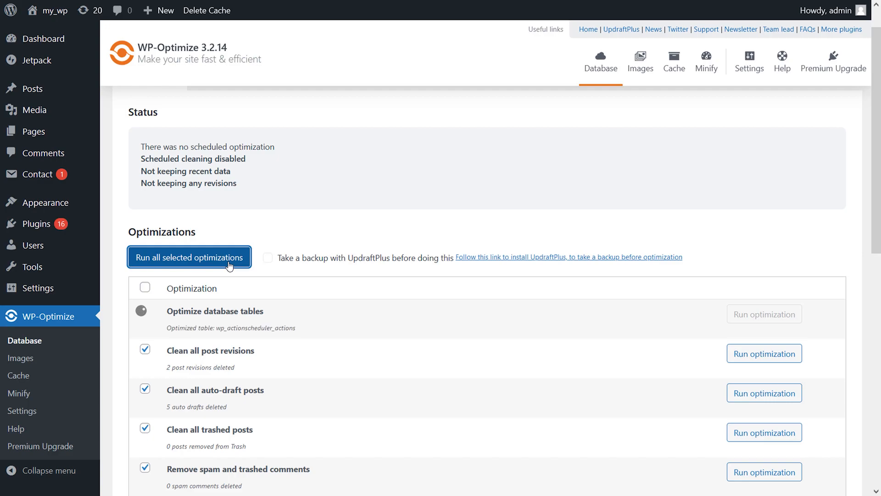
pyautogui.click(189, 257)
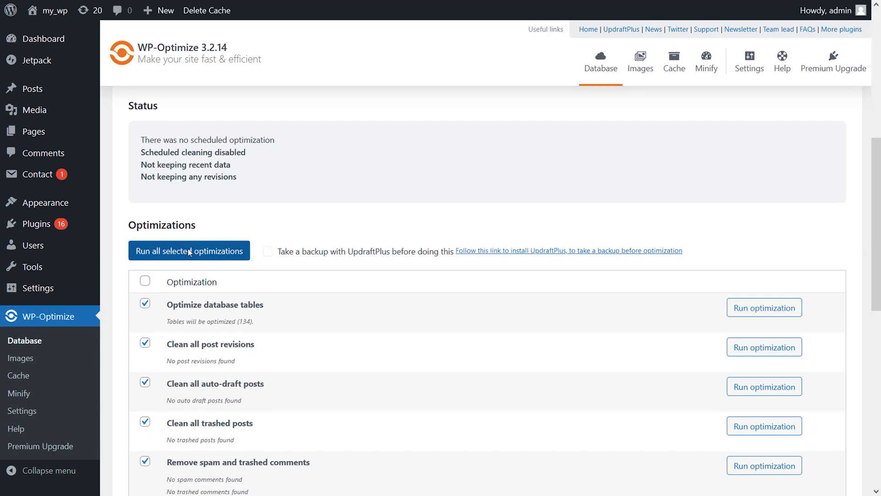
pyautogui.moveTo(18, 375)
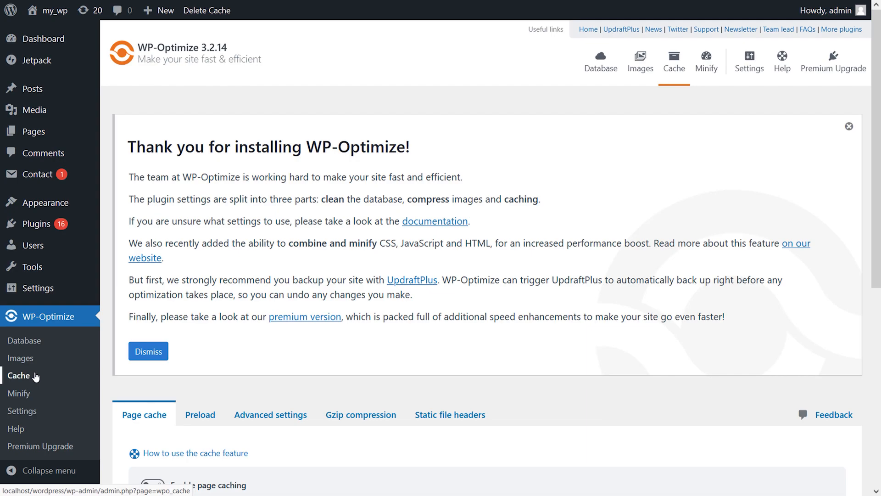
# Save WP-Optimize's Cache page settings with page caching left off
pyautogui.scroll(-3)
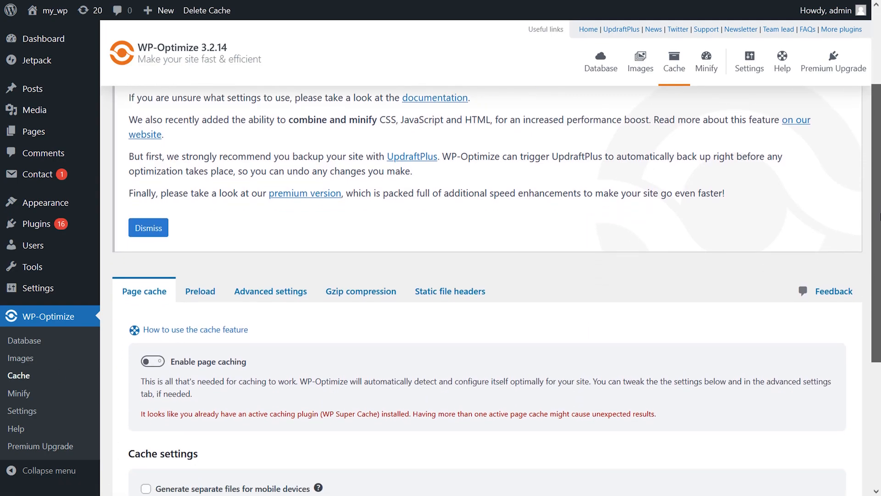
pyautogui.scroll(-3)
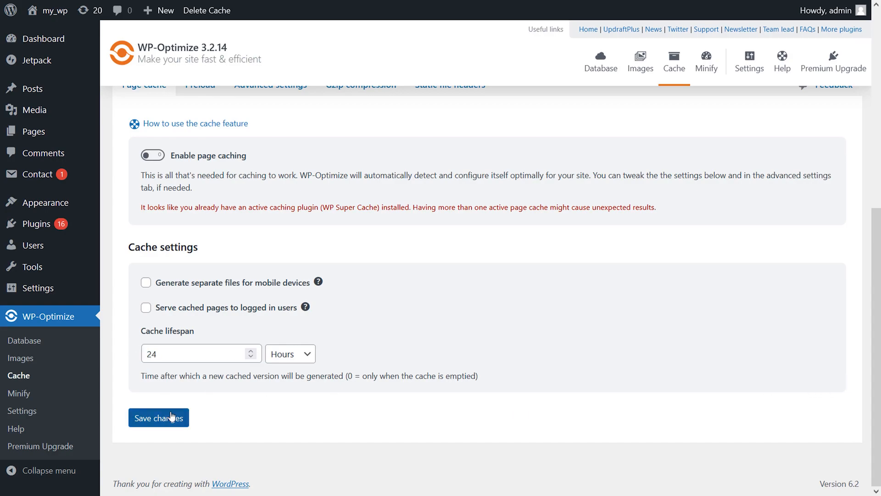
pyautogui.click(158, 417)
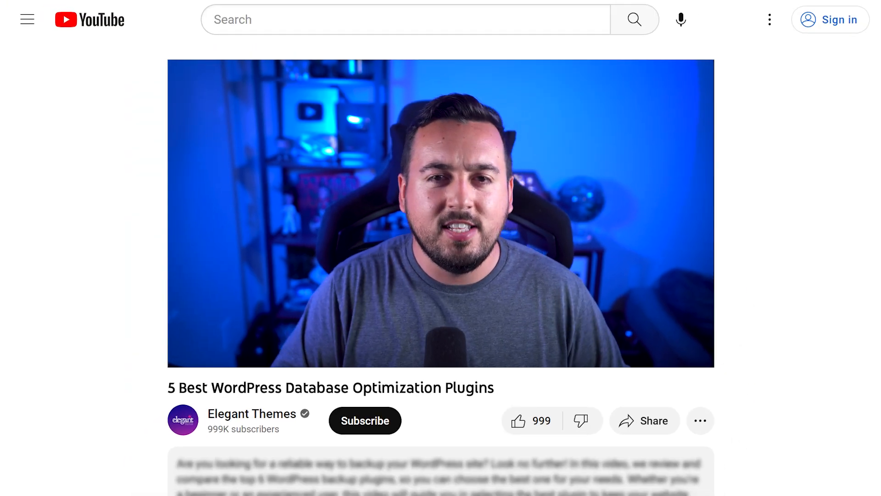
pyautogui.scroll(-3)
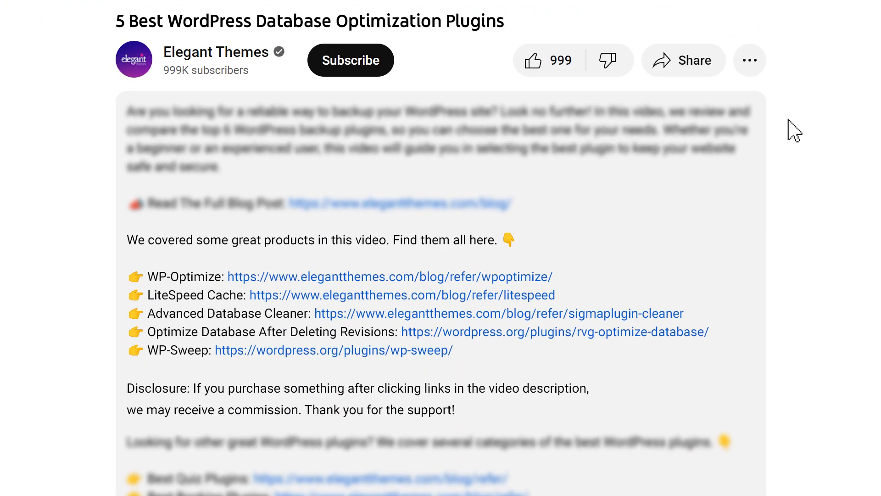
pyautogui.moveTo(388, 286)
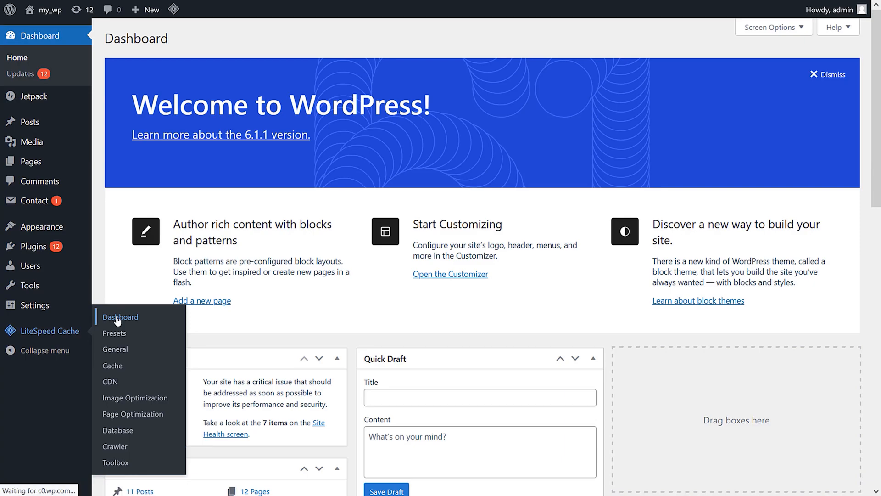
# View the LiteSpeed Cache dashboard stats, then open its Cache settings page
pyautogui.click(120, 317)
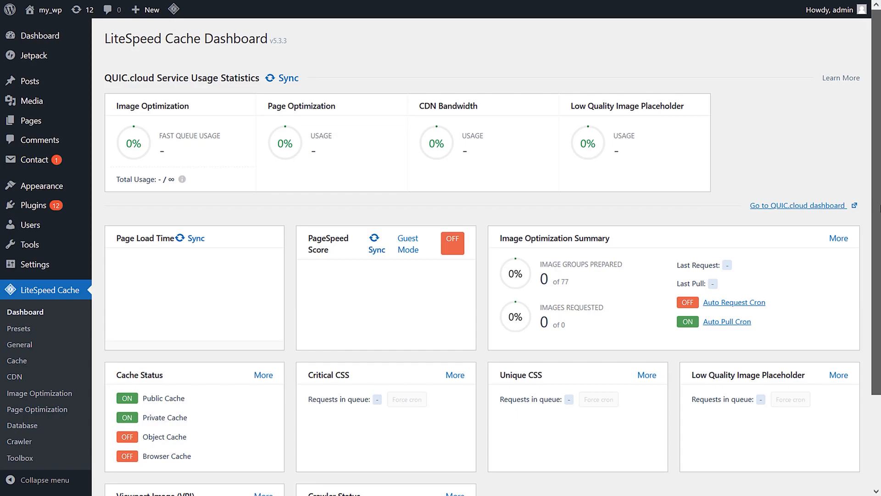
pyautogui.scroll(-3)
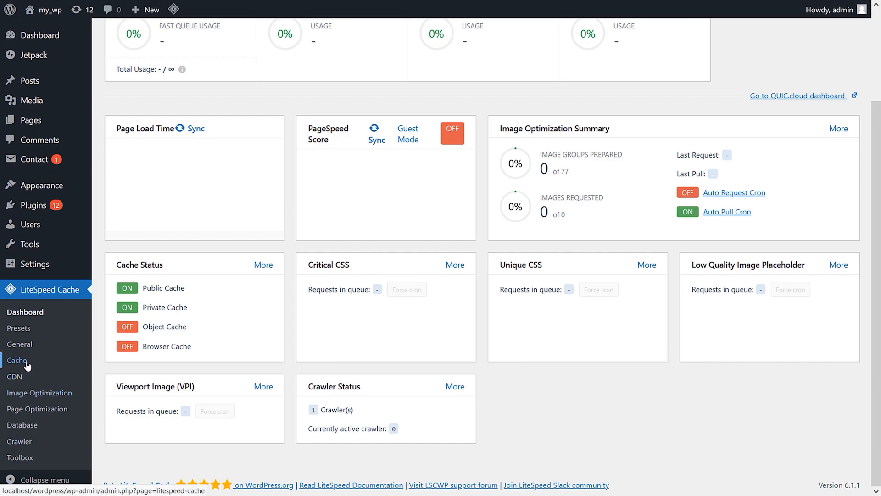
pyautogui.click(16, 360)
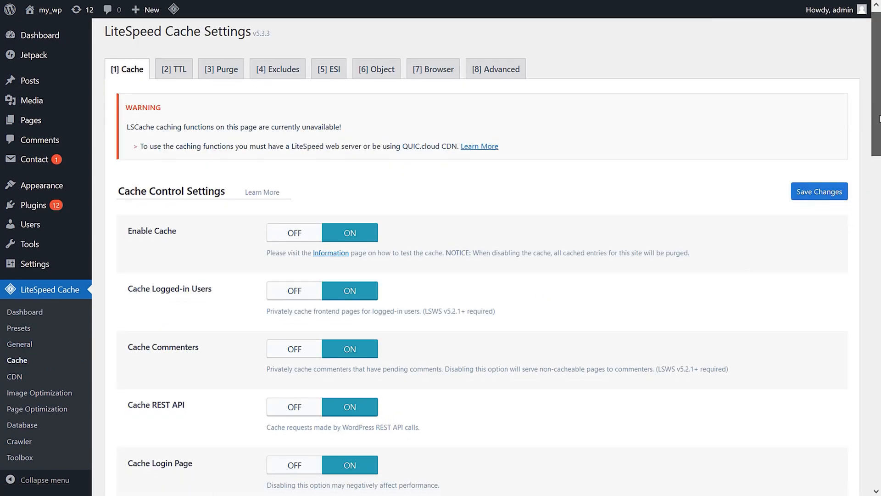
# Set Cache Mobile to ON and save the LiteSpeed Cache settings
pyautogui.scroll(-3)
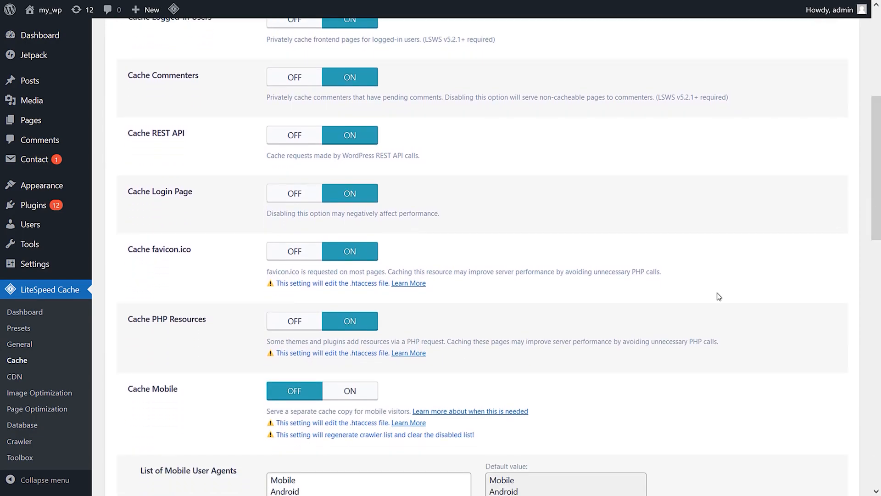
pyautogui.click(349, 390)
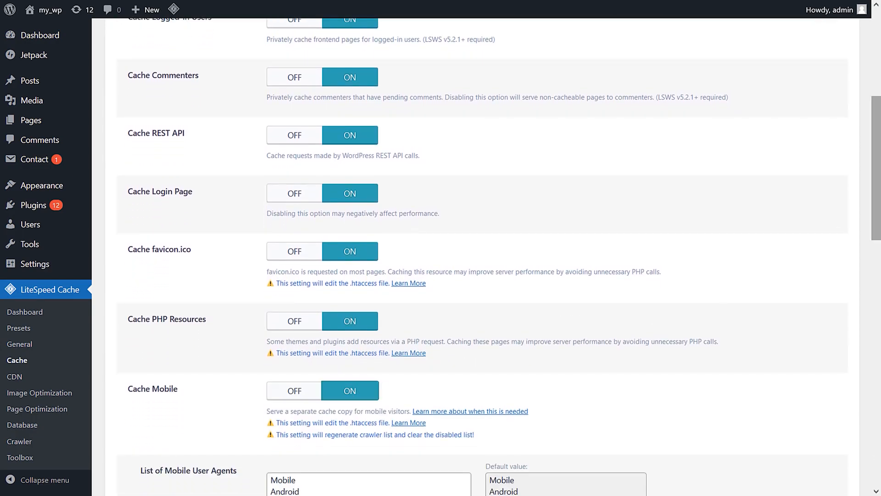
pyautogui.scroll(-3)
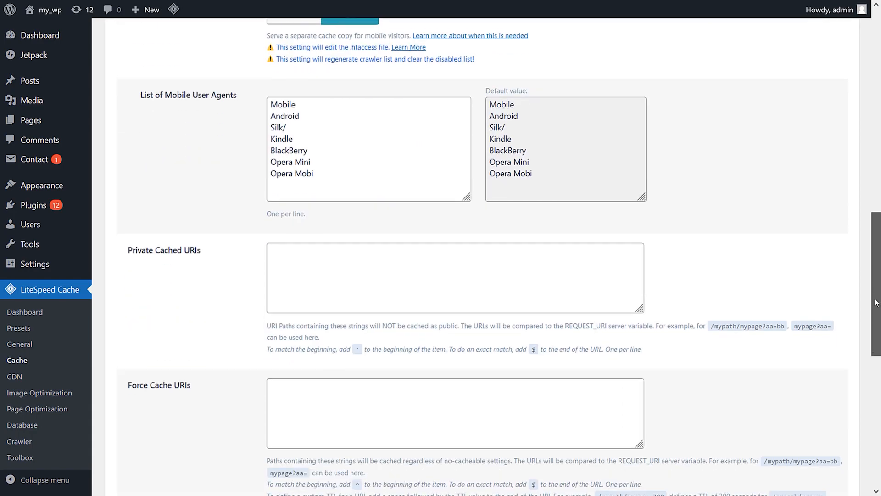
pyautogui.scroll(-3)
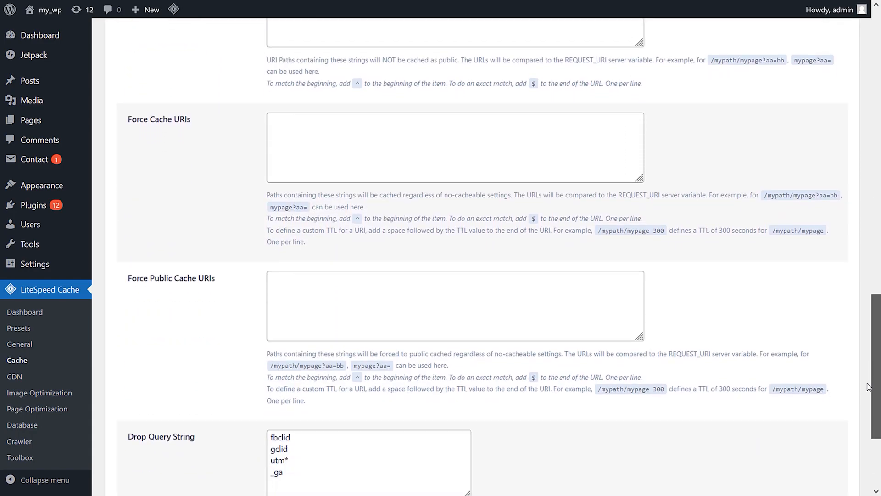
pyautogui.scroll(-3)
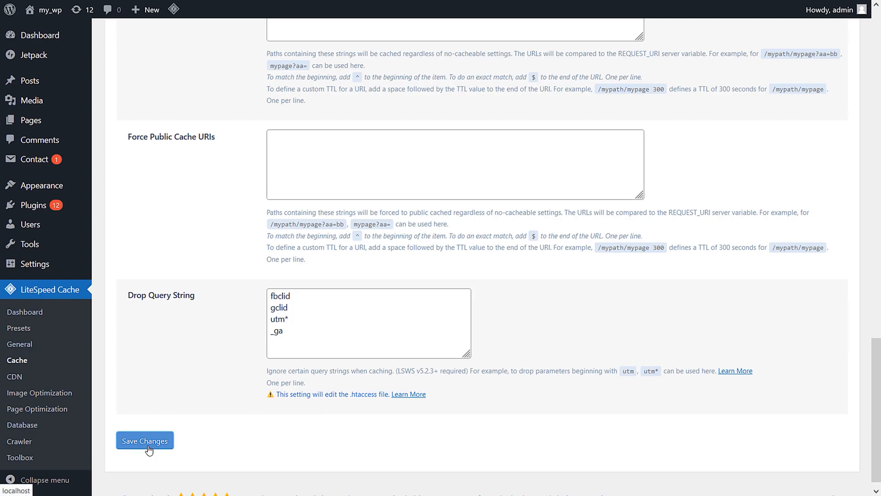
pyautogui.click(145, 440)
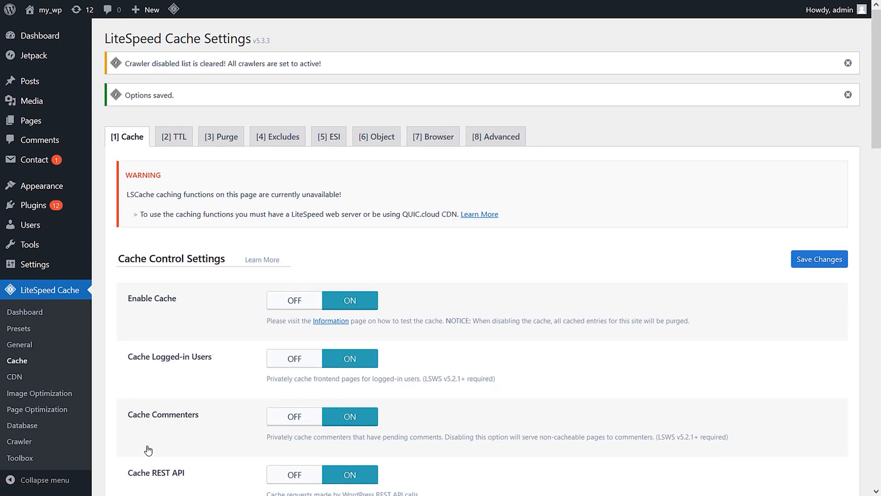
pyautogui.moveTo(147, 449)
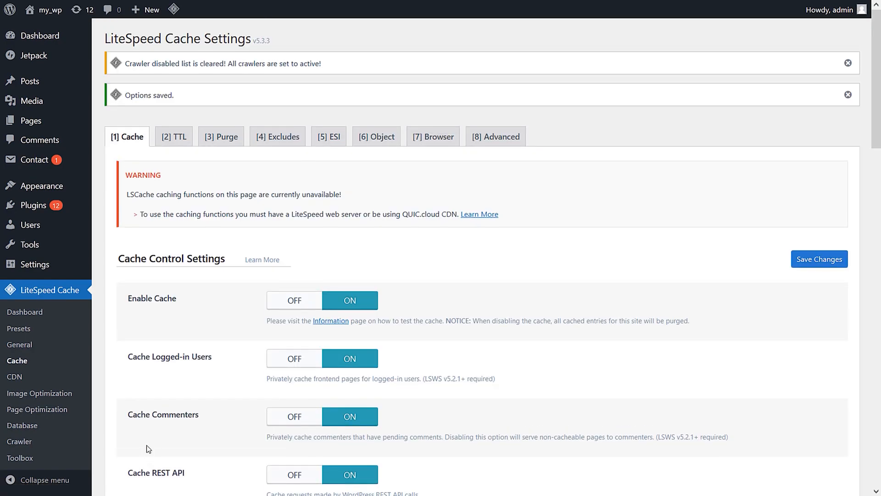
pyautogui.click(41, 34)
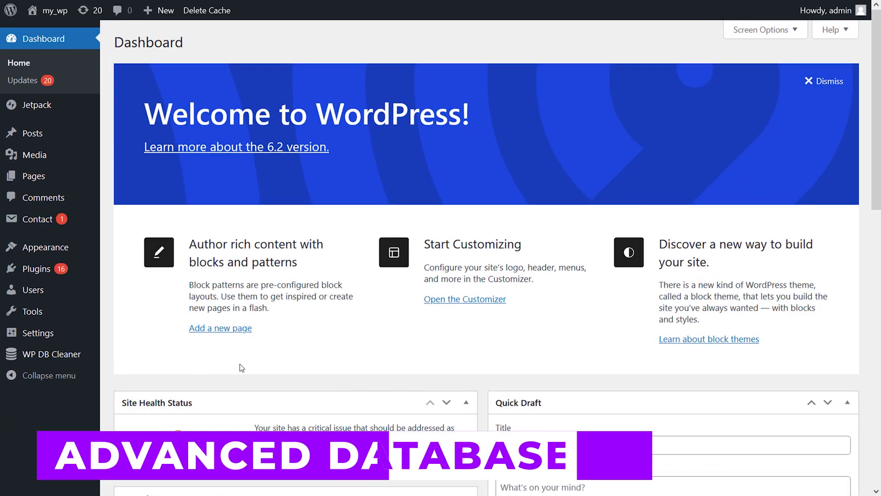
pyautogui.moveTo(51, 354)
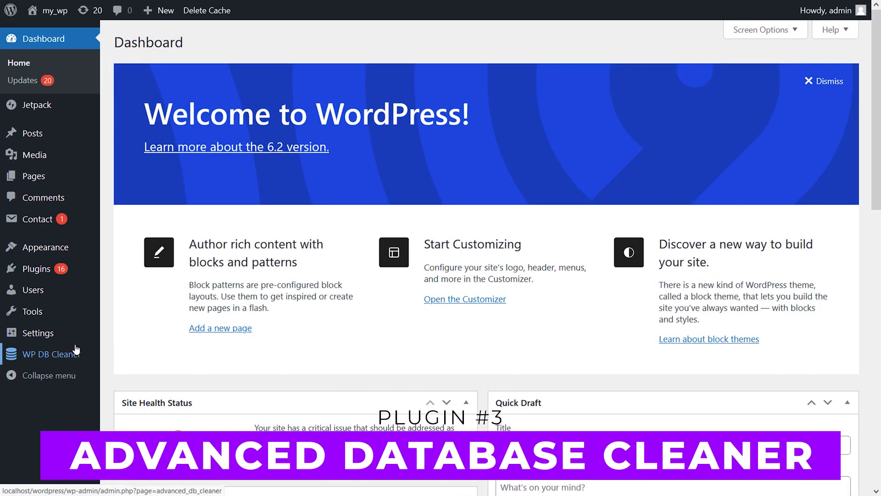
# Review WP DB Cleaner's General clean-up table of 14 element types, one auto draft cleanable
pyautogui.click(48, 354)
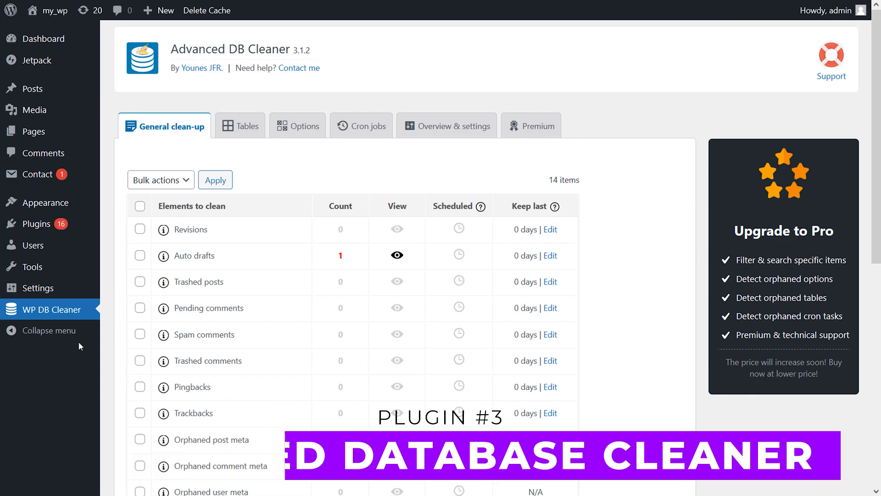
pyautogui.scroll(-3)
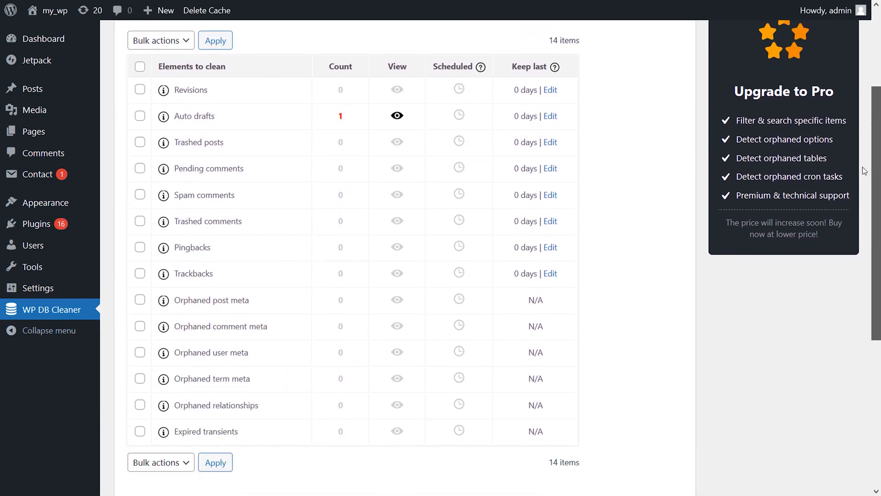
pyautogui.scroll(-3)
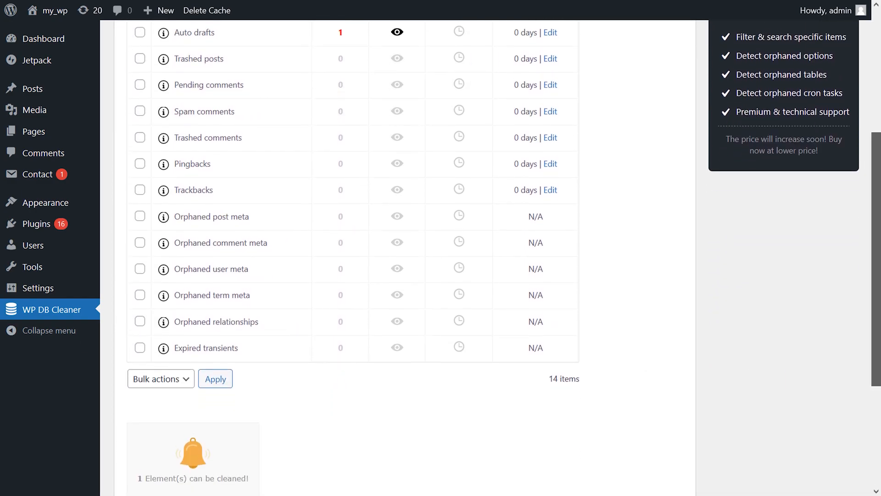
pyautogui.scroll(3)
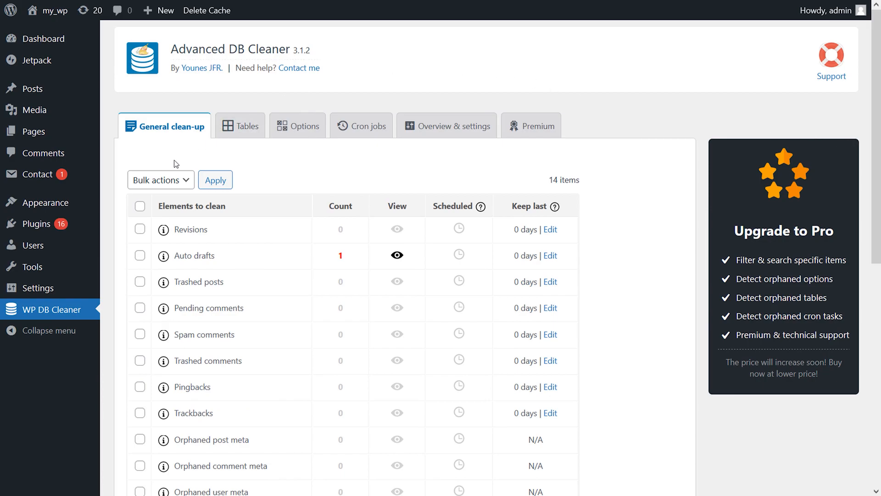
# Clean all the listed general elements, confirming removal of the unused data
pyautogui.click(215, 179)
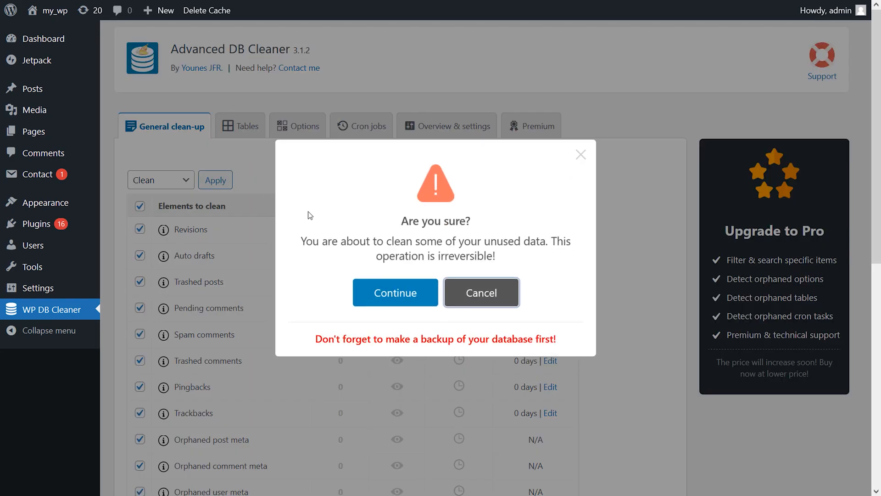
pyautogui.click(480, 292)
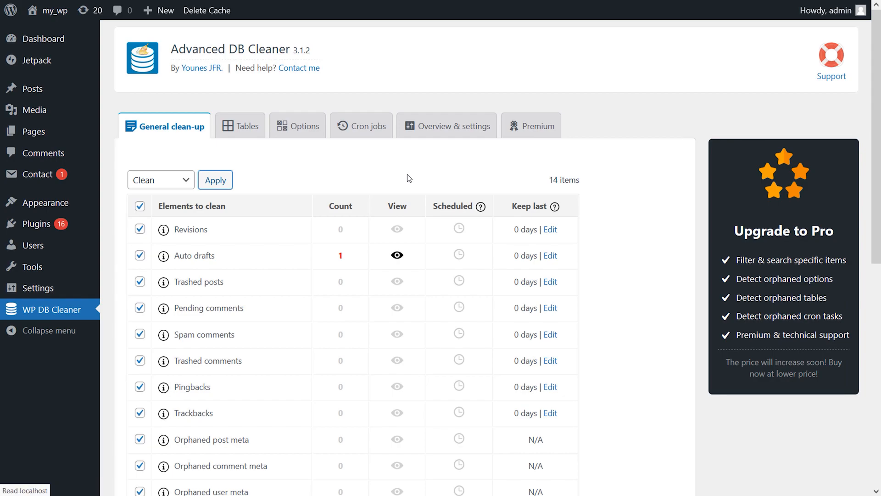
pyautogui.click(214, 179)
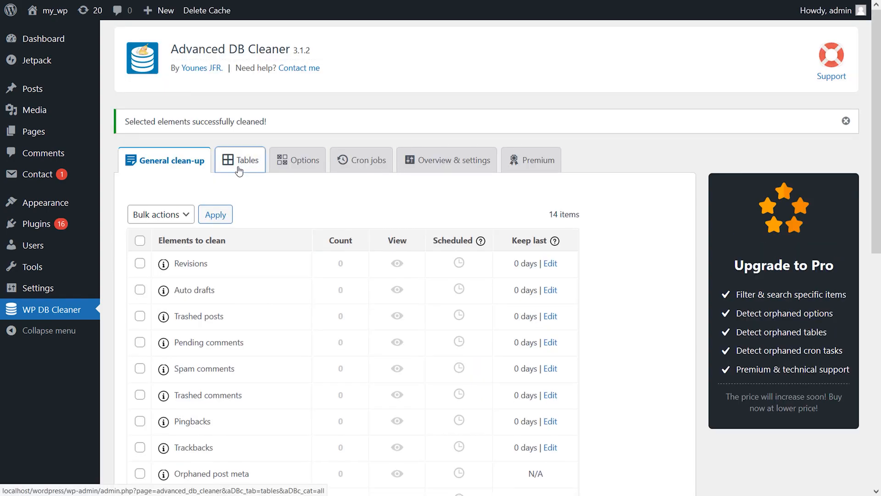
# Optimize the database tables using Optimize from the Tables tab's bulk actions
pyautogui.click(240, 160)
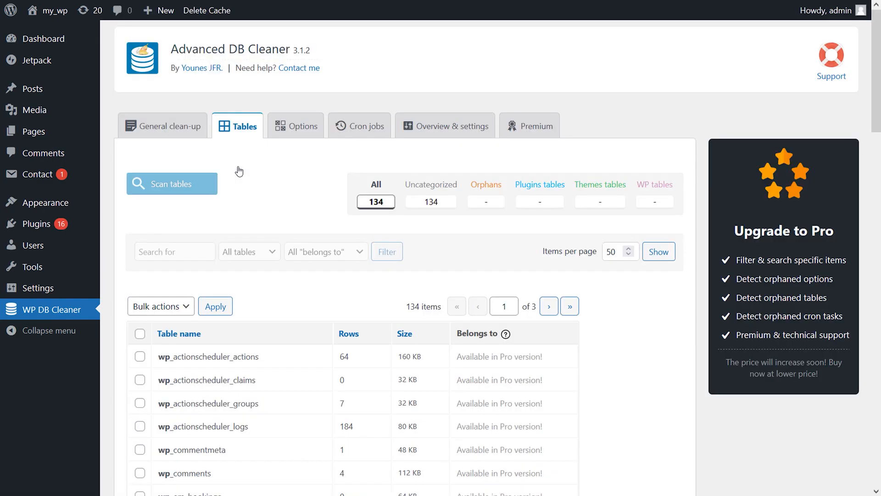
pyautogui.click(160, 306)
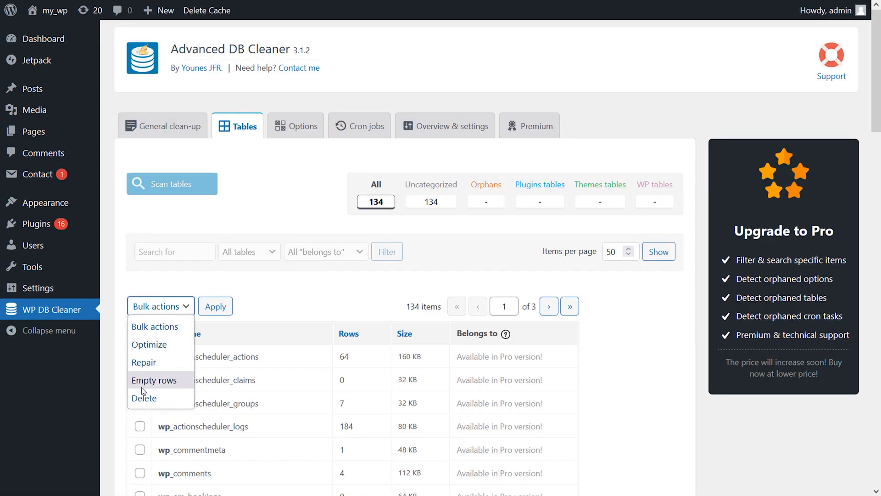
pyautogui.click(150, 343)
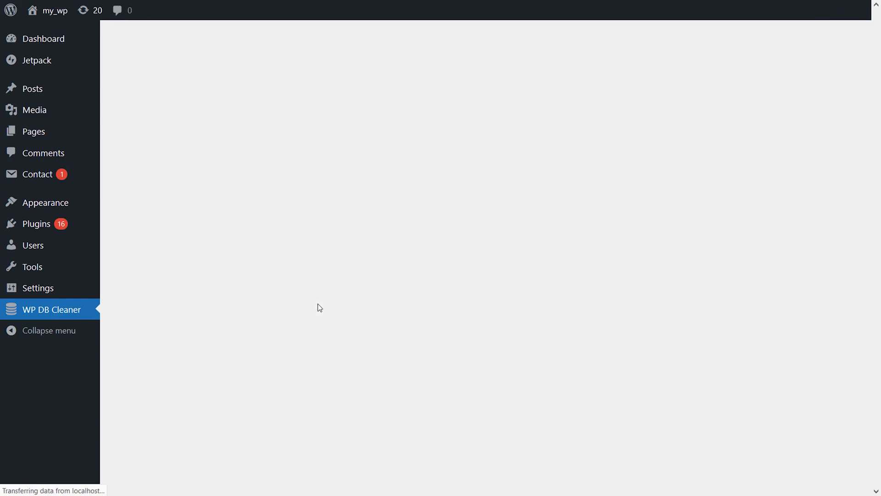
pyautogui.click(50, 309)
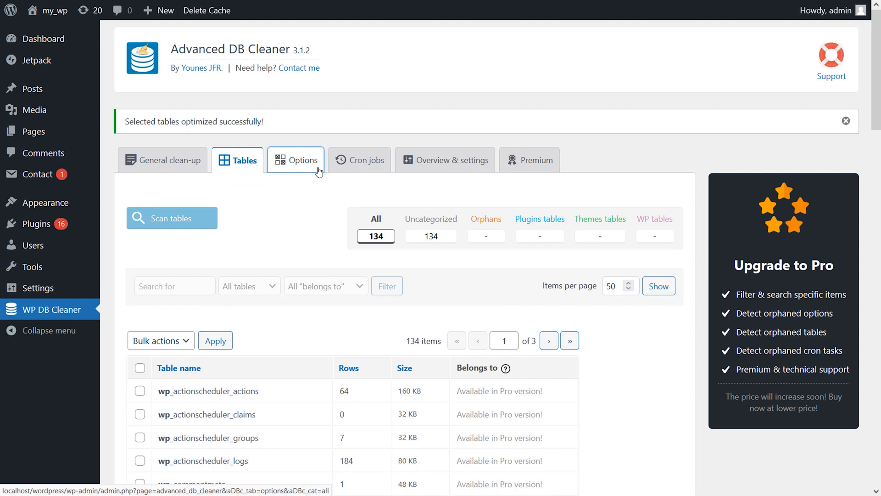
# Browse the Options, Cron jobs and Overview & settings tabs, then return to the Dashboard
pyautogui.click(296, 159)
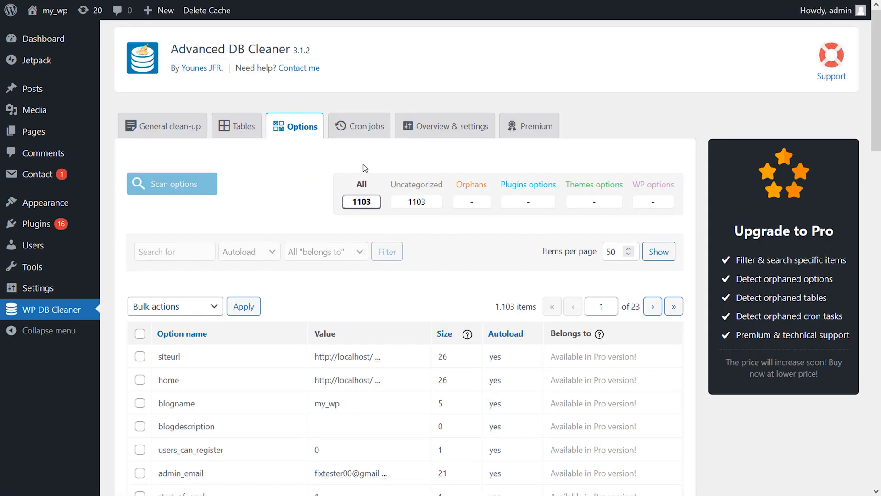
pyautogui.moveTo(365, 126)
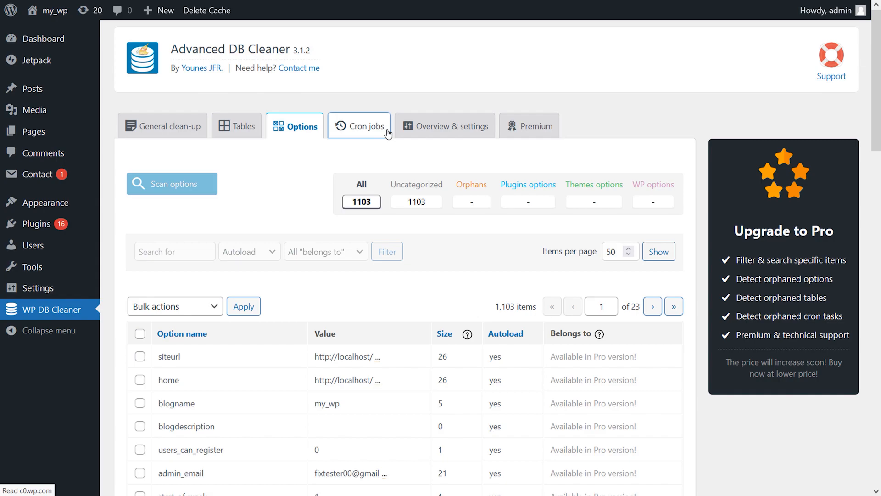
pyautogui.click(365, 126)
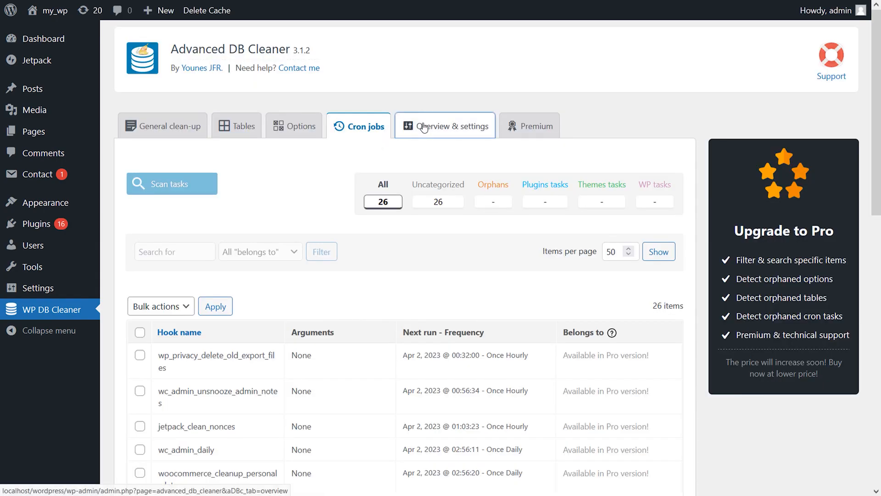
pyautogui.click(445, 125)
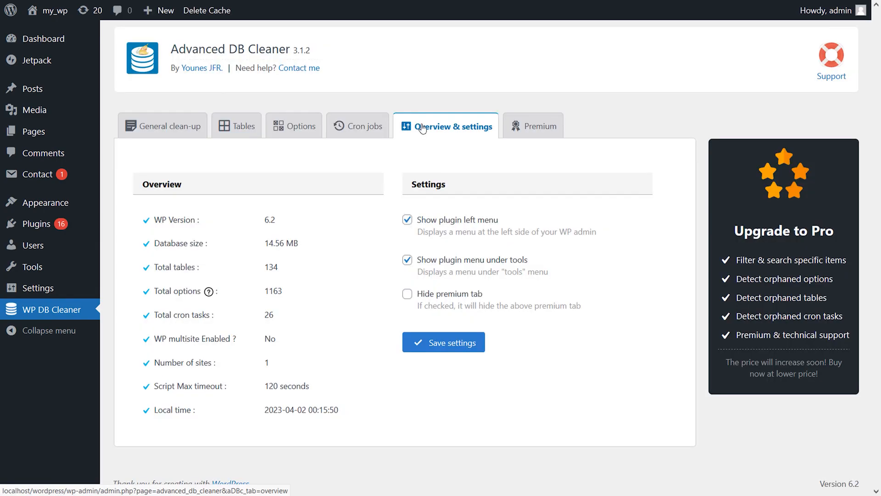
pyautogui.click(42, 38)
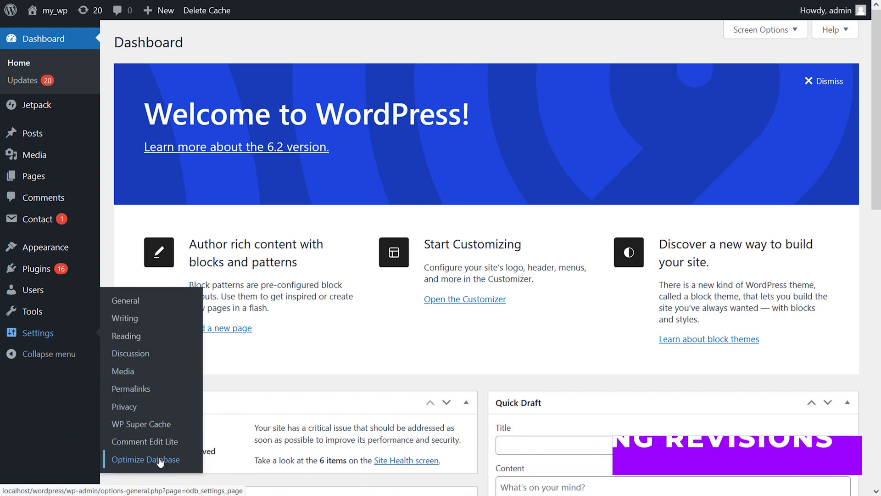
# Review Settings > Optimize Database options and excluded tables, and save the settings
pyautogui.click(145, 459)
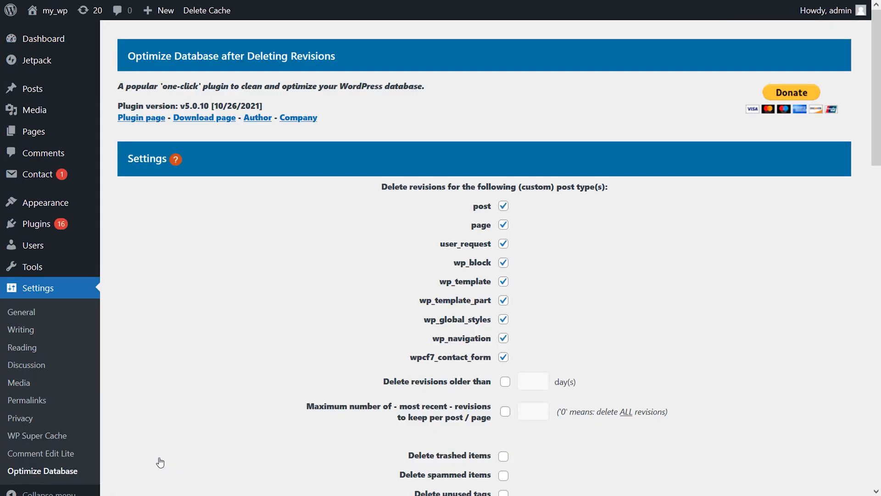
pyautogui.moveTo(619, 291)
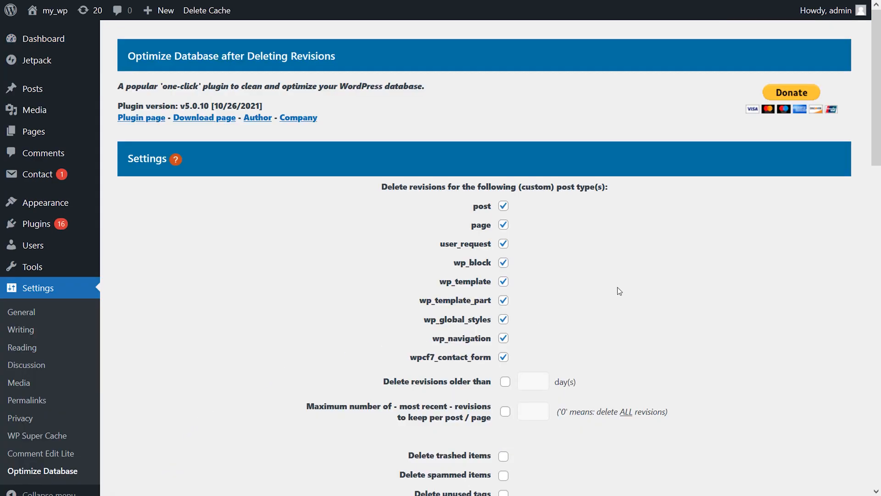
pyautogui.scroll(-3)
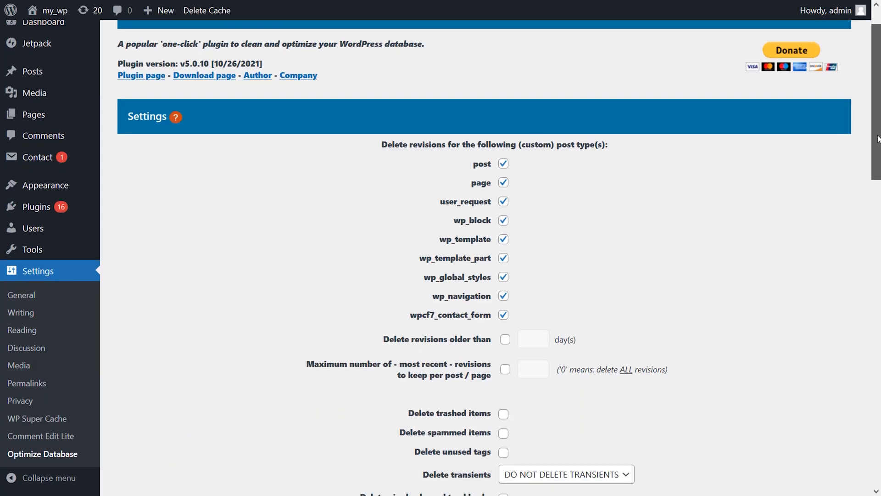
pyautogui.scroll(-3)
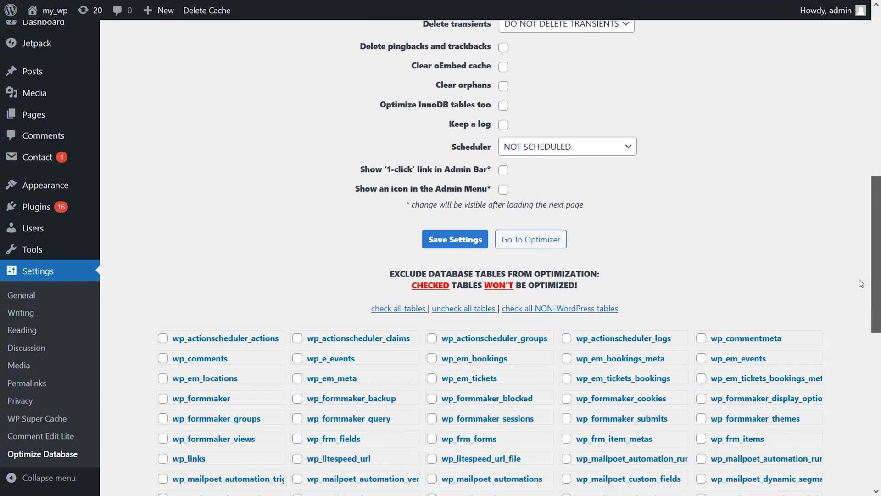
pyautogui.scroll(-3)
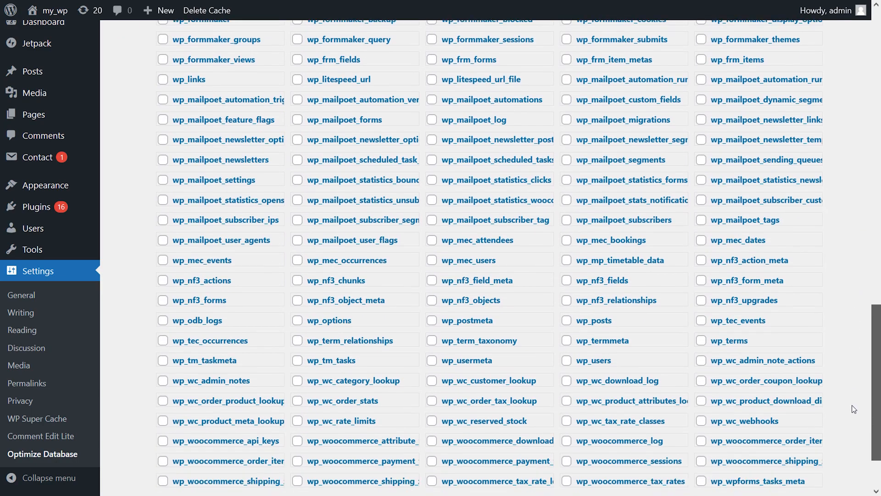
pyautogui.scroll(-3)
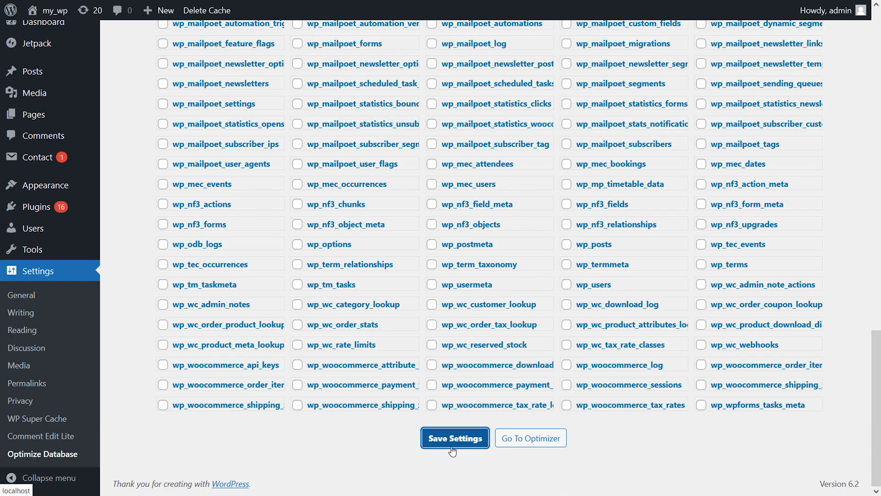
pyautogui.click(455, 438)
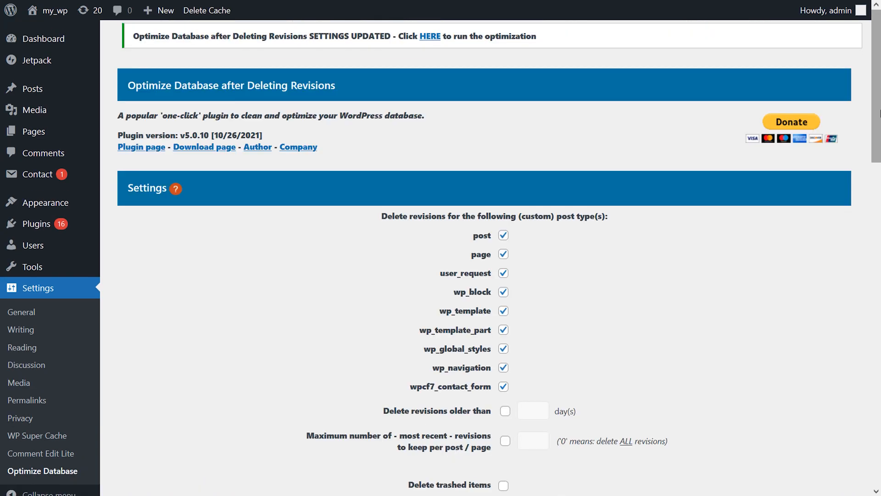
pyautogui.scroll(-3)
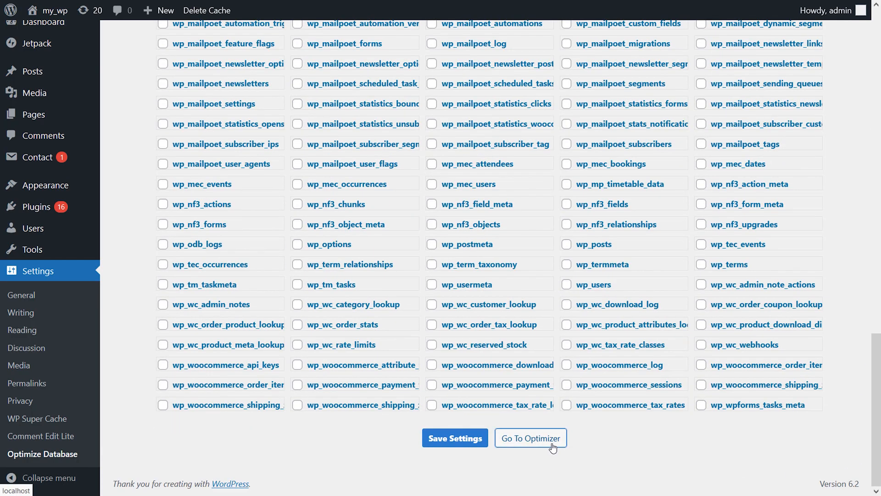
pyautogui.click(530, 438)
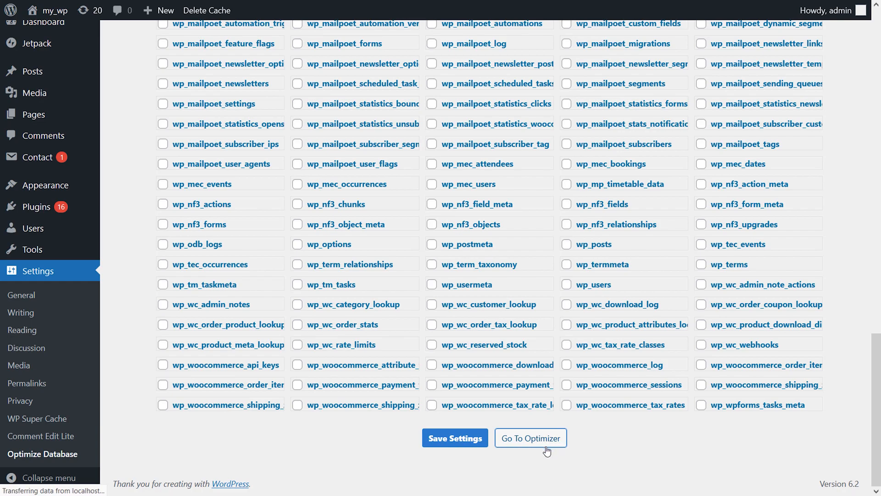
# View the optimizer's current settings summary, then return to the WordPress dashboard
pyautogui.click(530, 438)
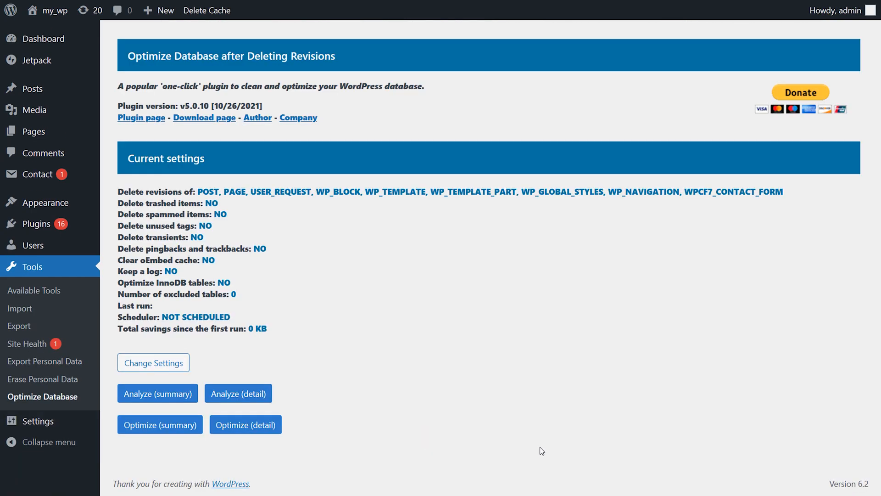
pyautogui.moveTo(538, 448)
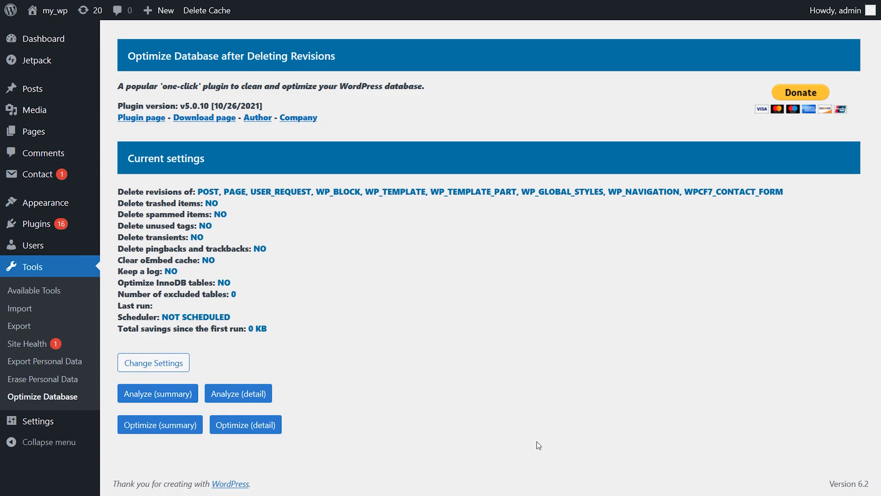
pyautogui.click(42, 38)
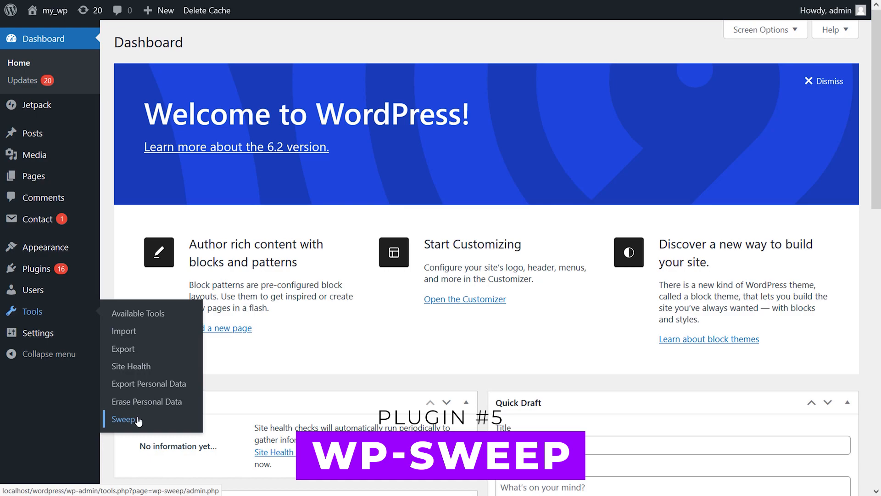
# In Tools > Sweep, sweep the 31 transient options and optimize all 135 tables
pyautogui.click(122, 419)
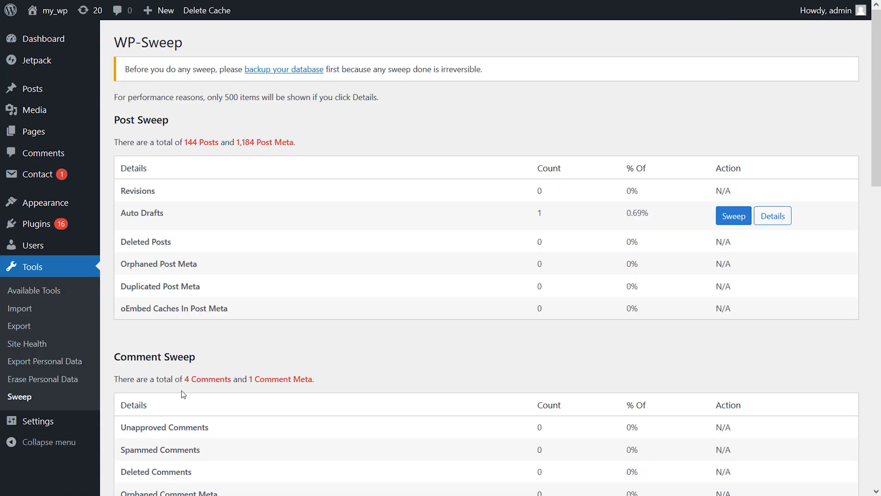
pyautogui.scroll(-3)
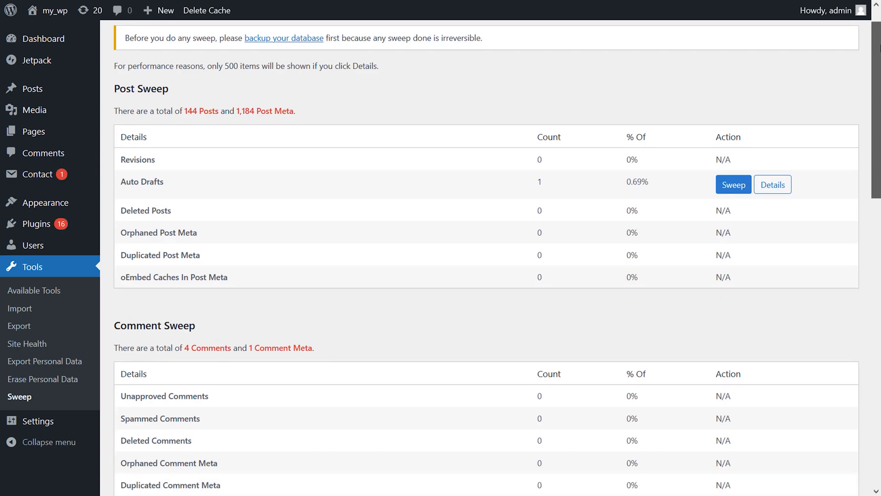
pyautogui.scroll(-3)
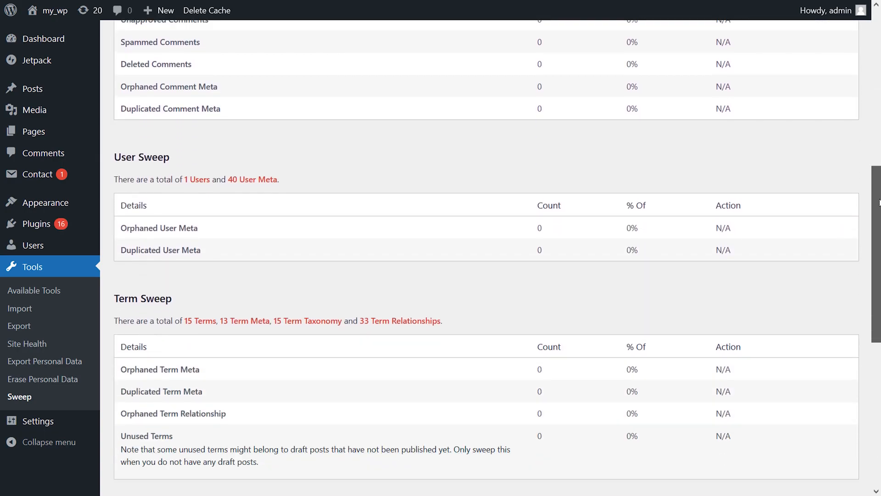
pyautogui.scroll(-3)
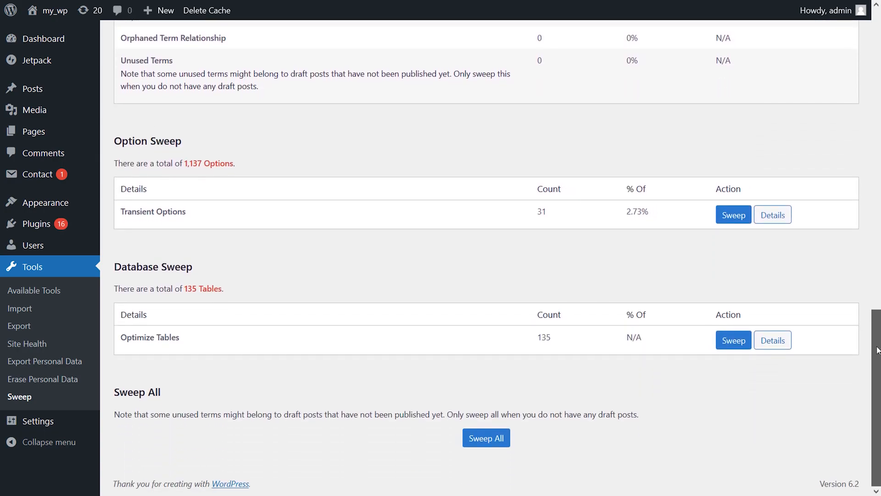
pyautogui.click(485, 438)
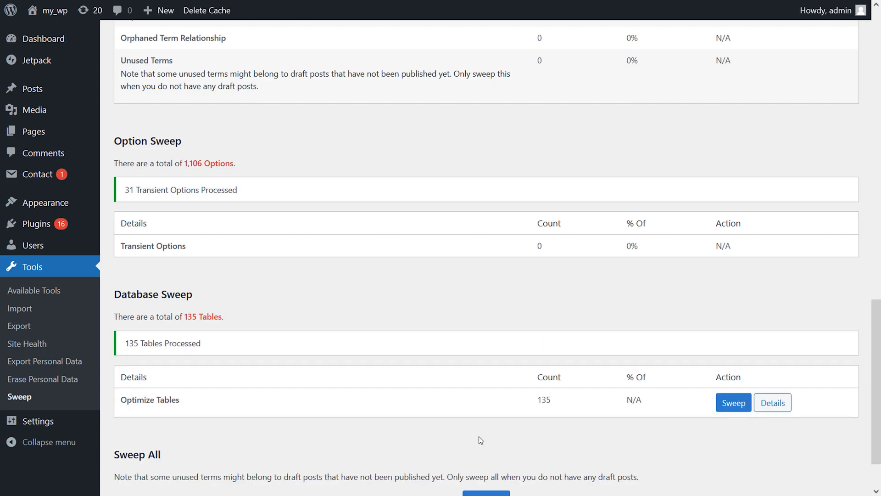
pyautogui.scroll(-3)
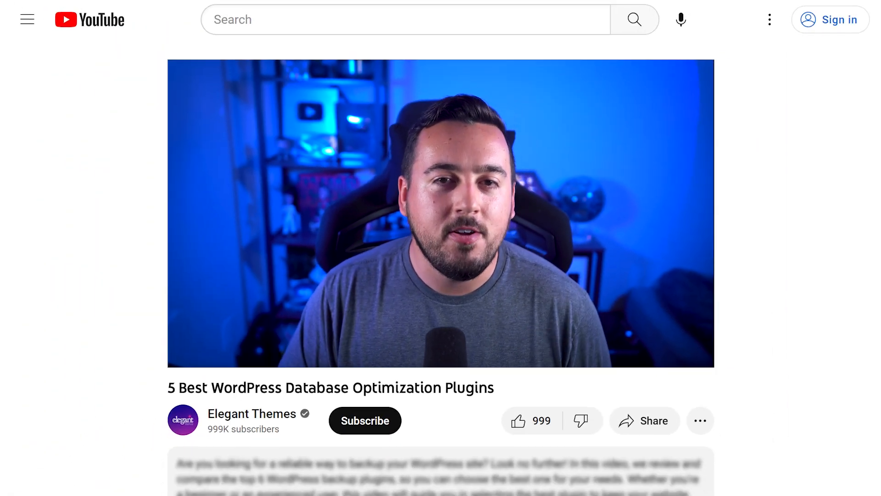
# Scroll to the video description's links for the five plugins, including WP-Sweep
pyautogui.scroll(-3)
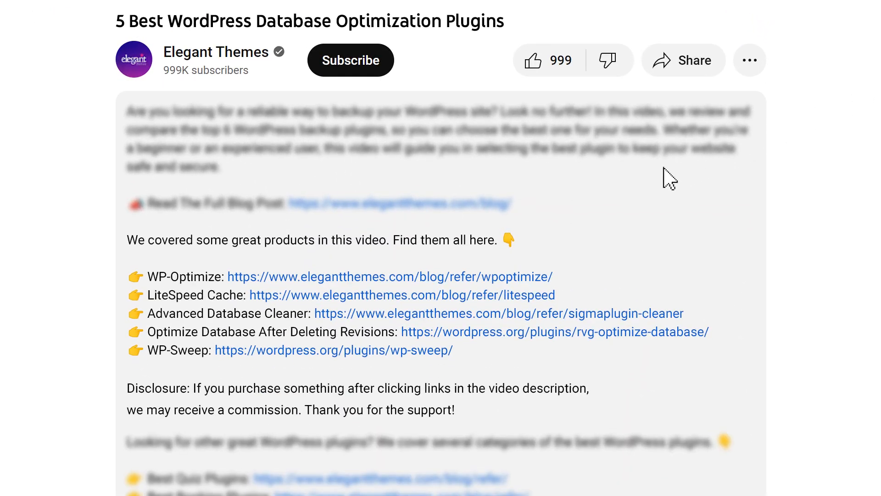
pyautogui.moveTo(387, 283)
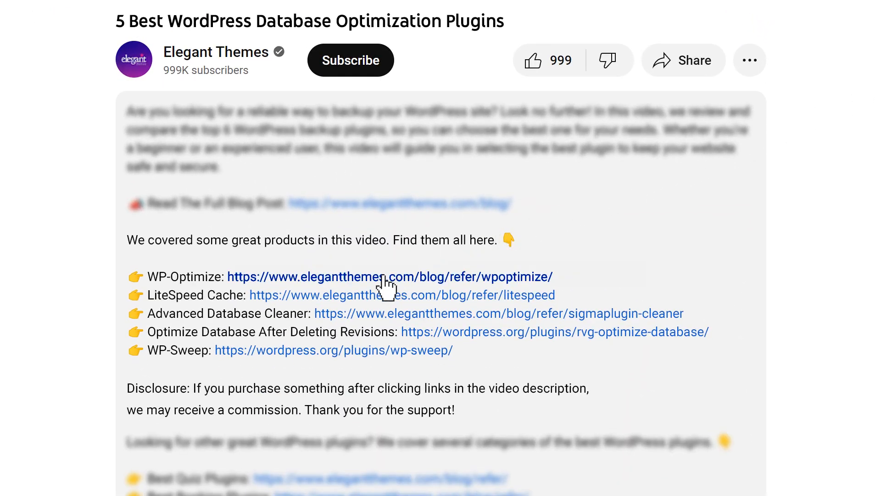